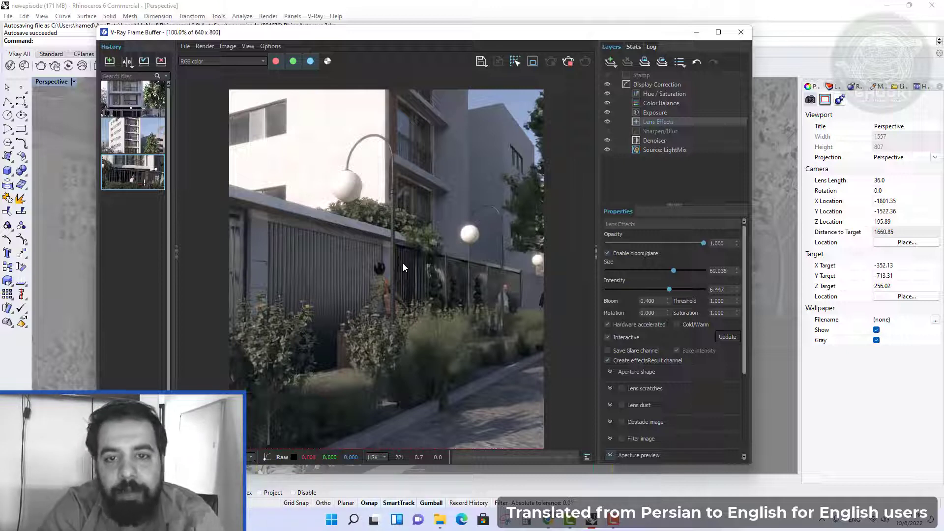
pyautogui.moveTo(355, 118)
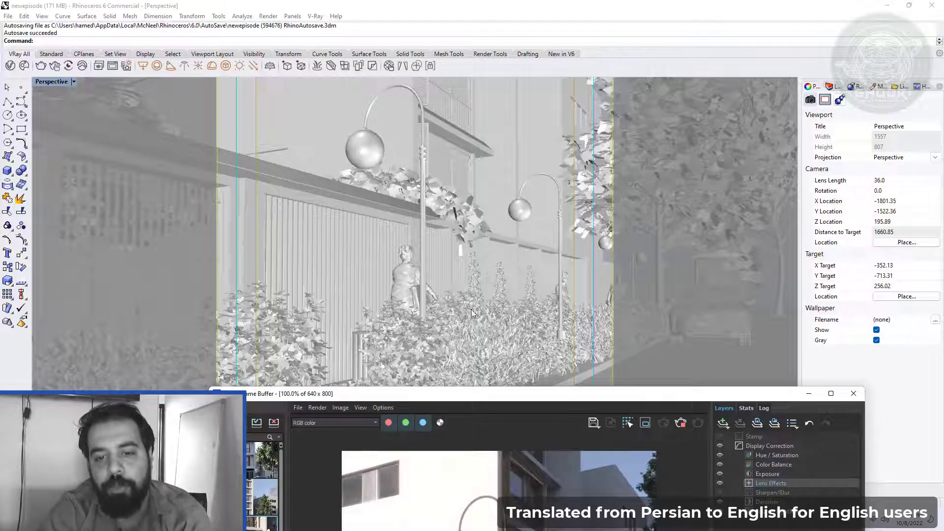
pyautogui.moveTo(537, 242)
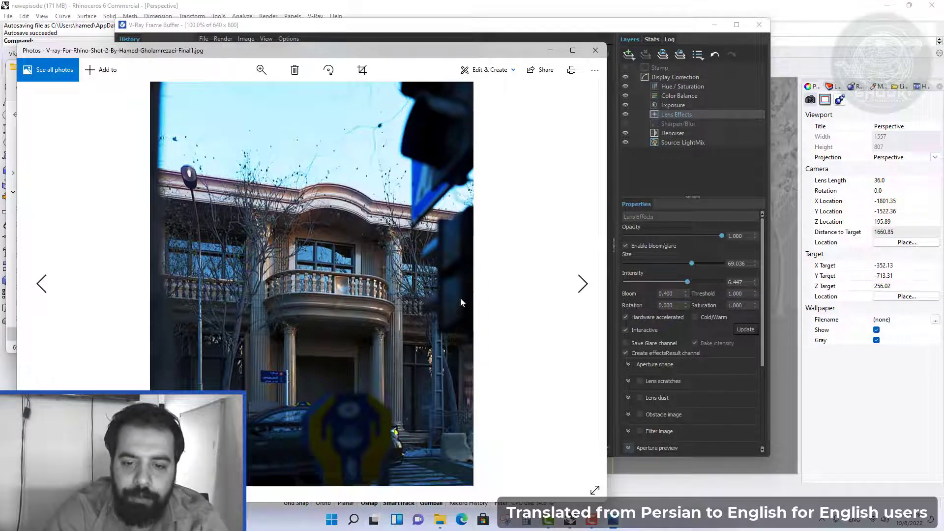
pyautogui.moveTo(451, 145)
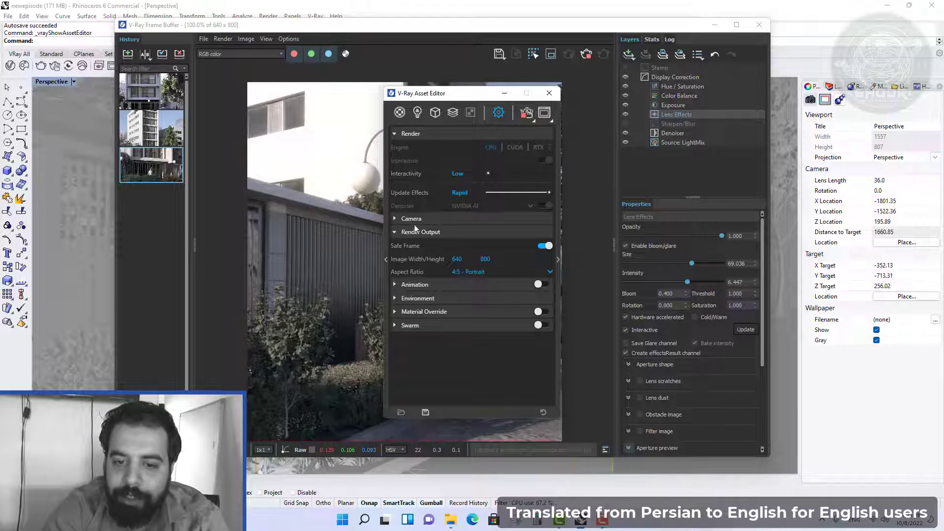
# Turn on camera depth of field (defocus 0.303, focus distance 200) and expand its focus source choices.
pyautogui.click(412, 219)
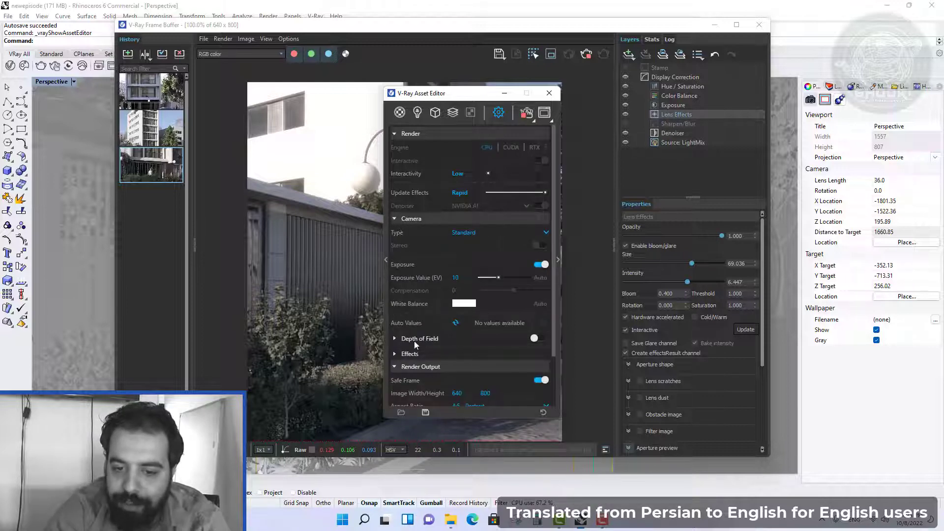
pyautogui.click(534, 338)
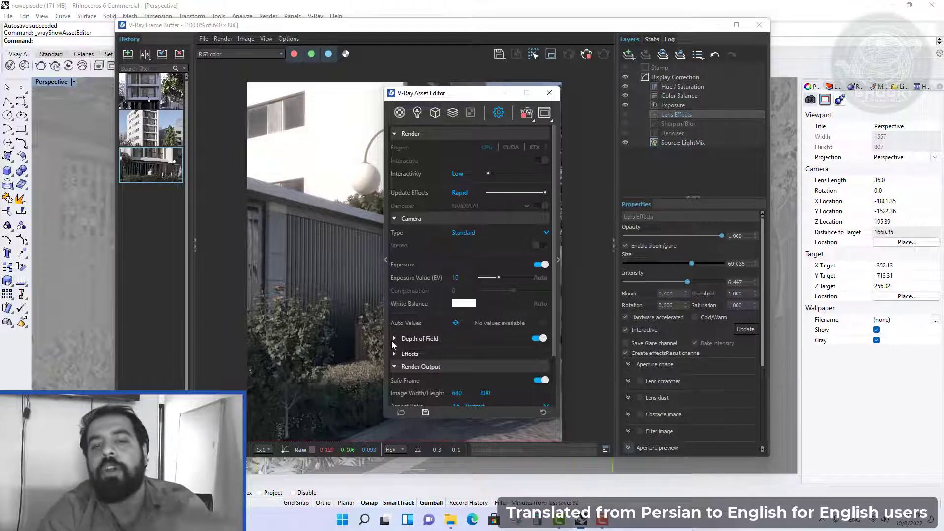
pyautogui.click(394, 339)
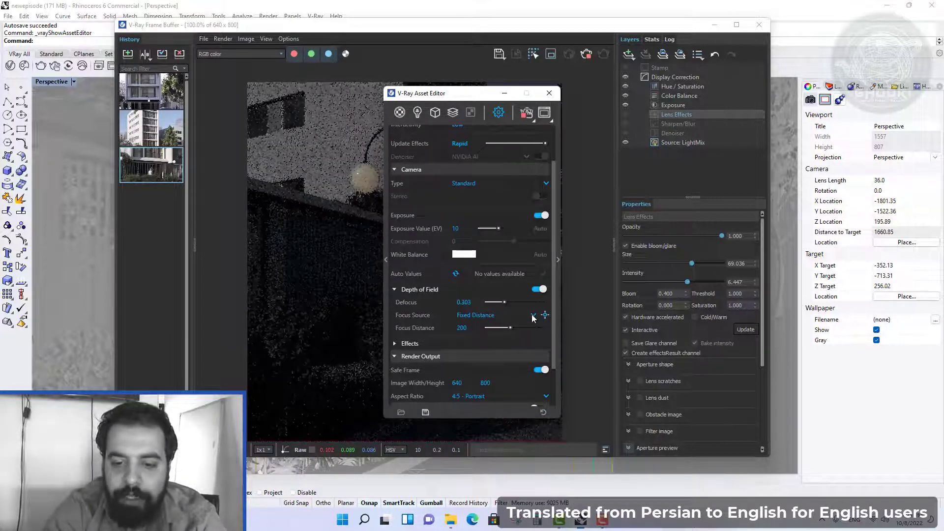
pyautogui.click(532, 315)
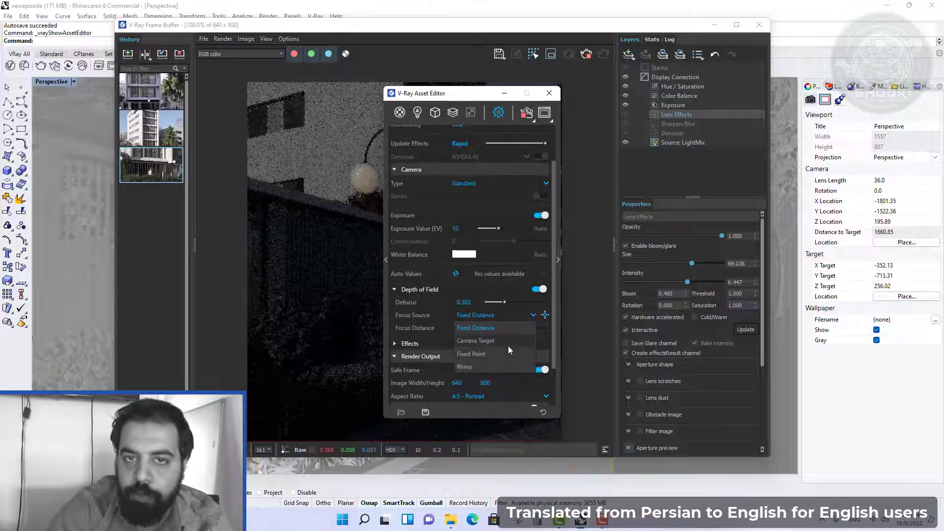
pyautogui.moveTo(509, 350)
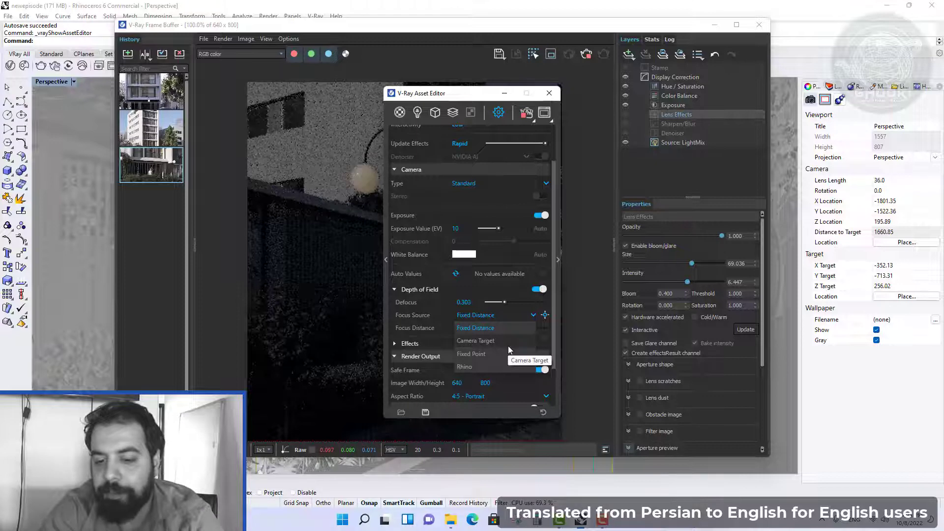
# Switch the depth of field focus source to Fixed Point and start picking the focus point.
pyautogui.click(471, 353)
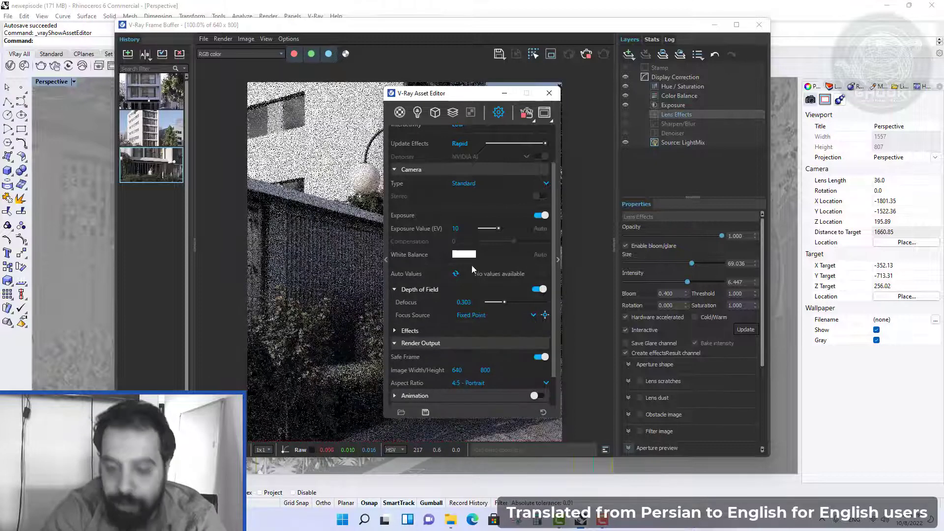
pyautogui.click(548, 93)
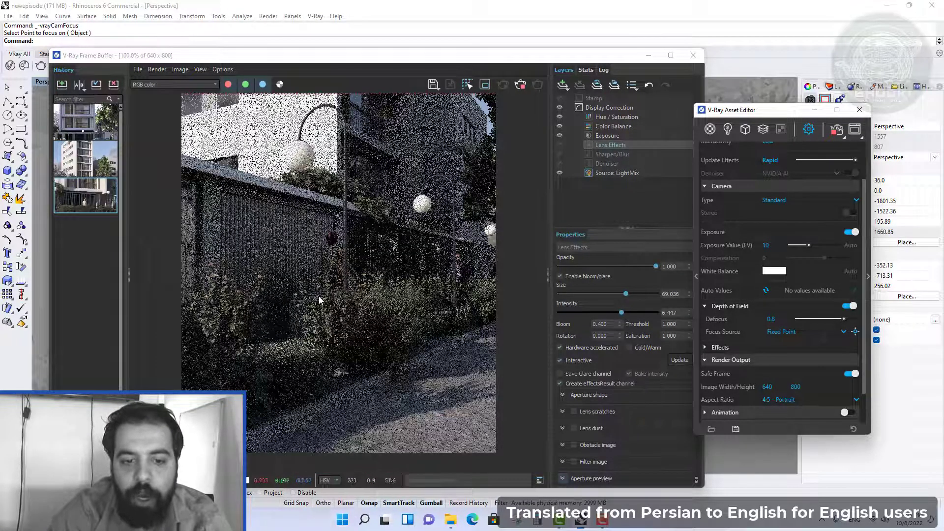
pyautogui.moveTo(344, 352)
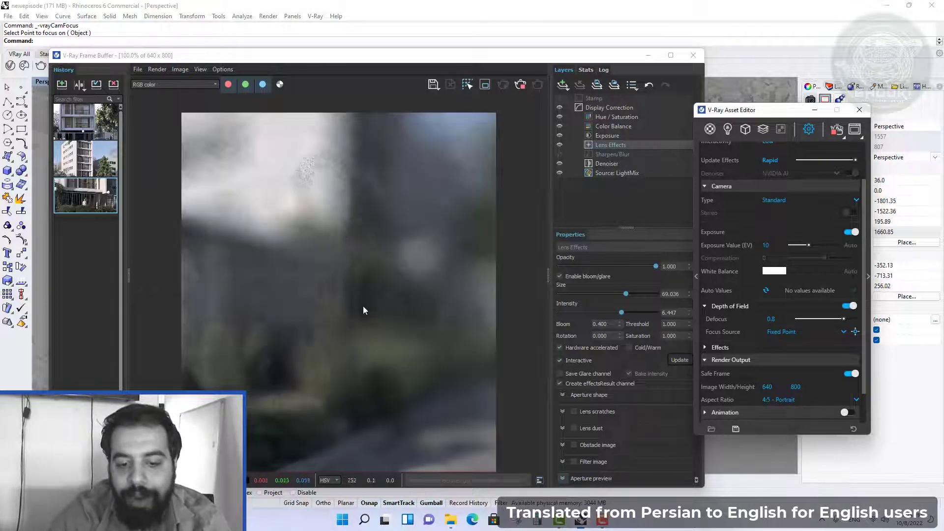
pyautogui.moveTo(272, 439)
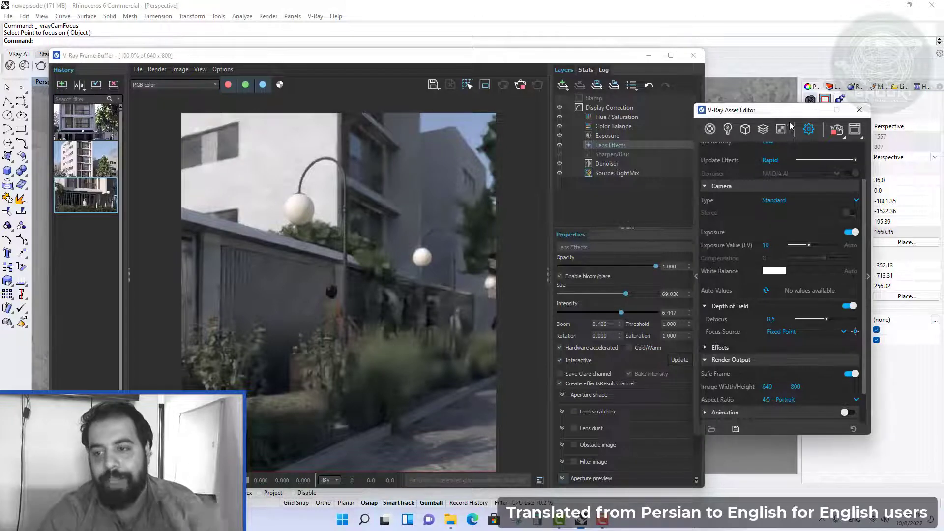
# Scroll the Asset Editor up to the Defocus setting.
pyautogui.scroll(3)
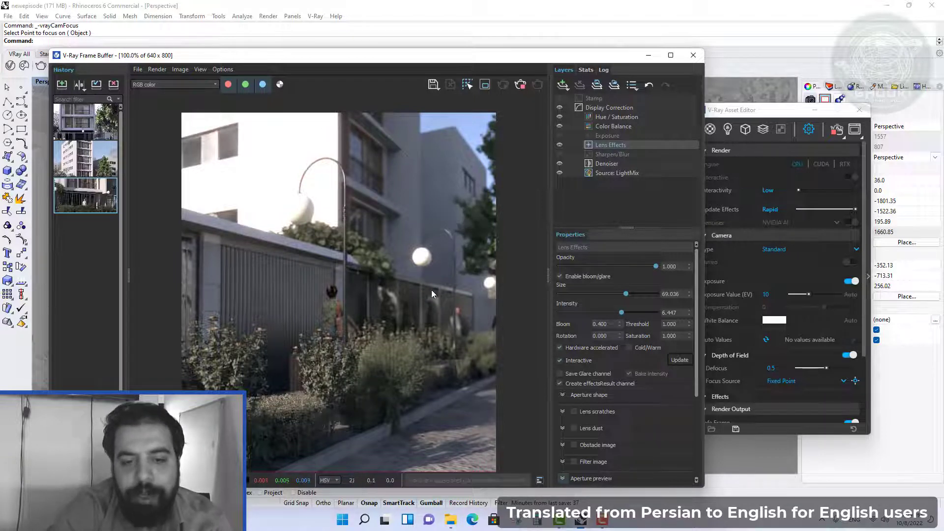
pyautogui.moveTo(358, 333)
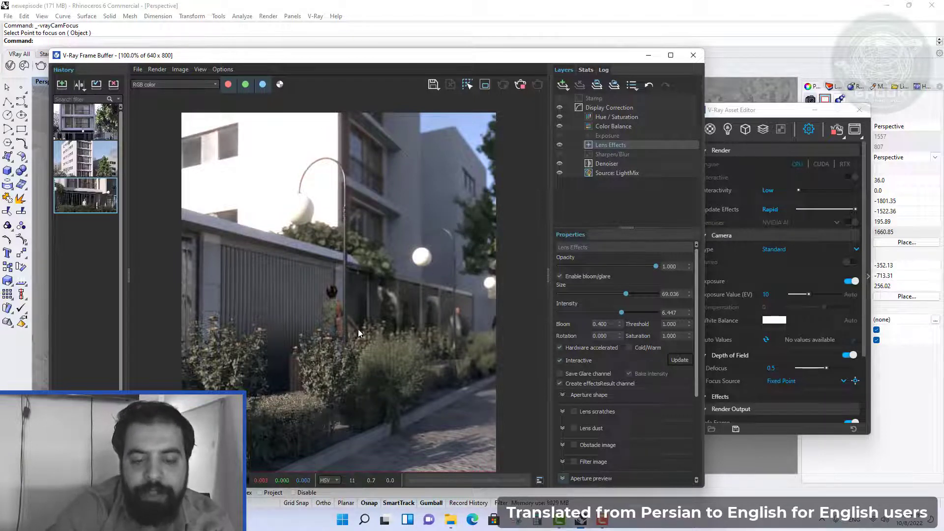
pyautogui.moveTo(816, 209)
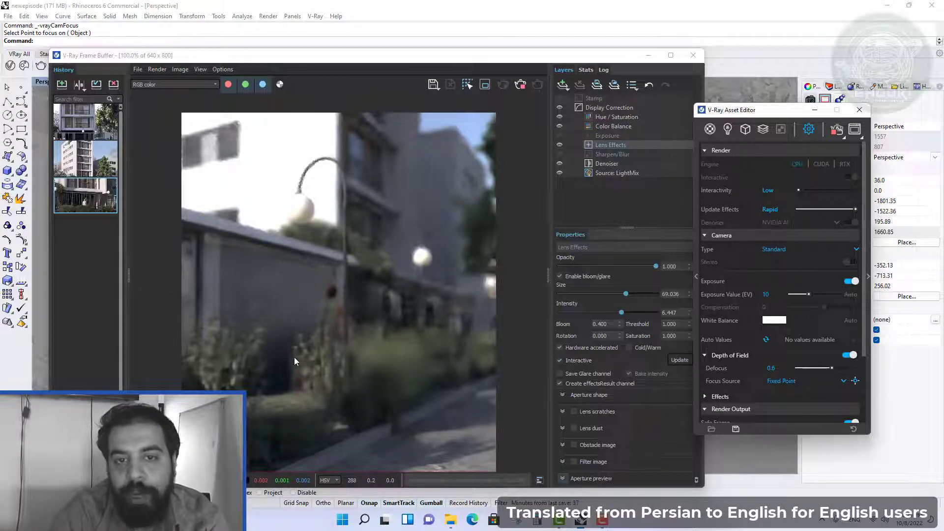
pyautogui.moveTo(301, 339)
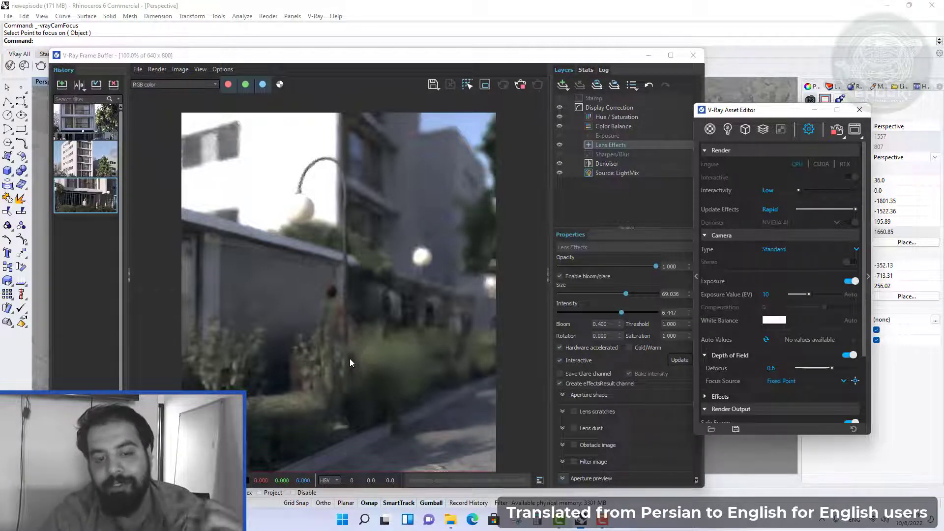
pyautogui.moveTo(306, 397)
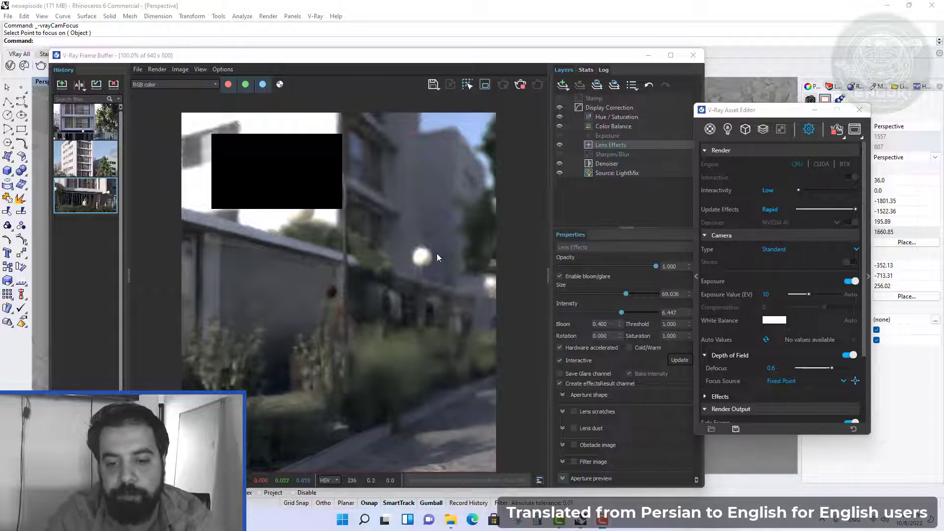
pyautogui.moveTo(429, 269)
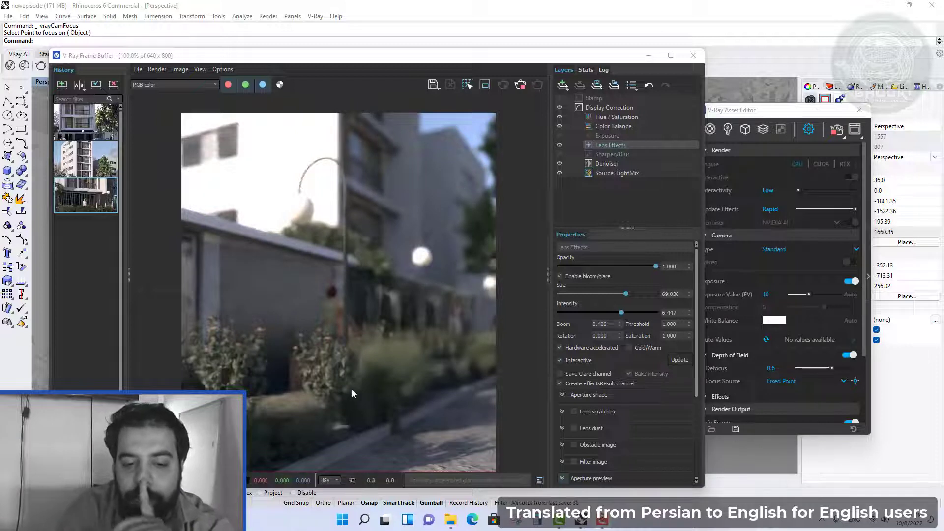
pyautogui.moveTo(240, 269)
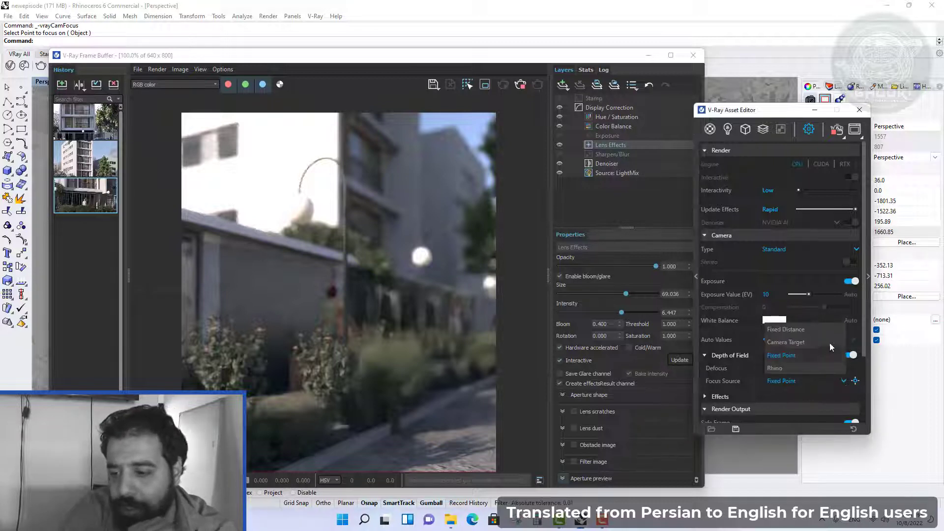
# Switch focus source back to Fixed Distance and select the 200 focus distance for editing.
pyautogui.click(785, 329)
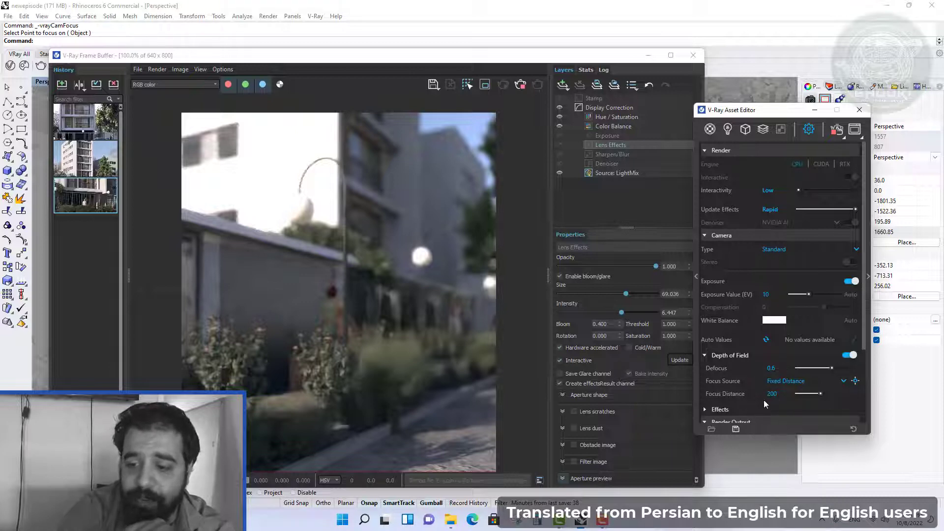
pyautogui.click(679, 359)
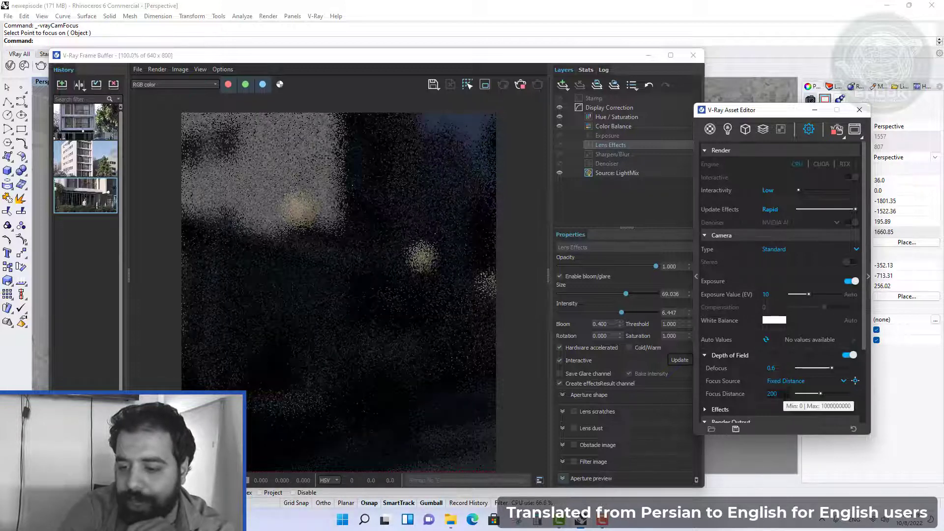
pyautogui.tripleClick(772, 394)
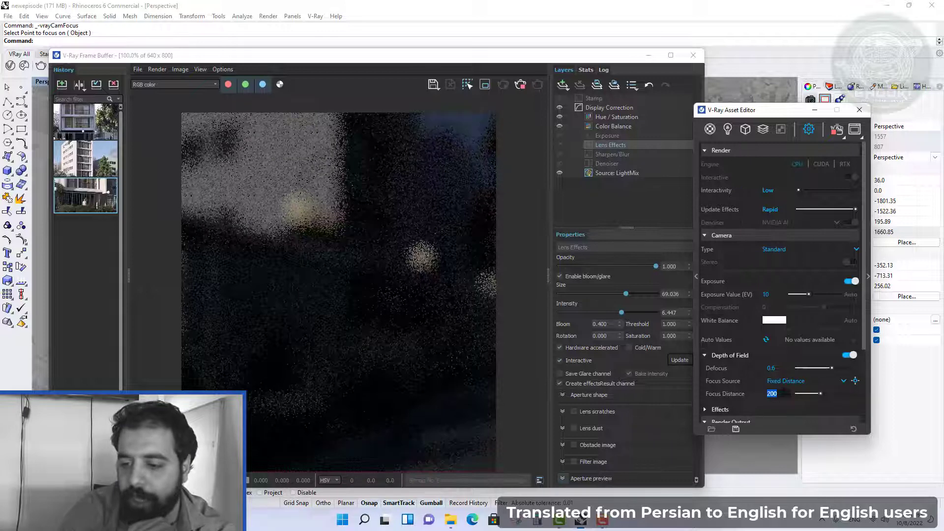